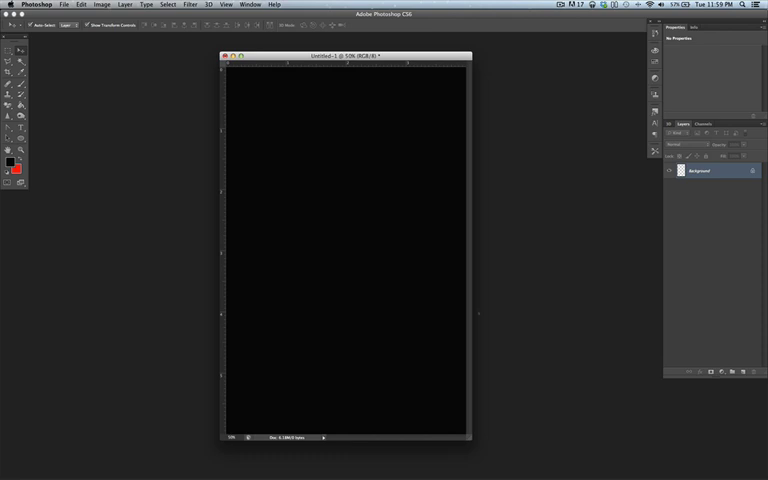
mouse_move(520, 318)
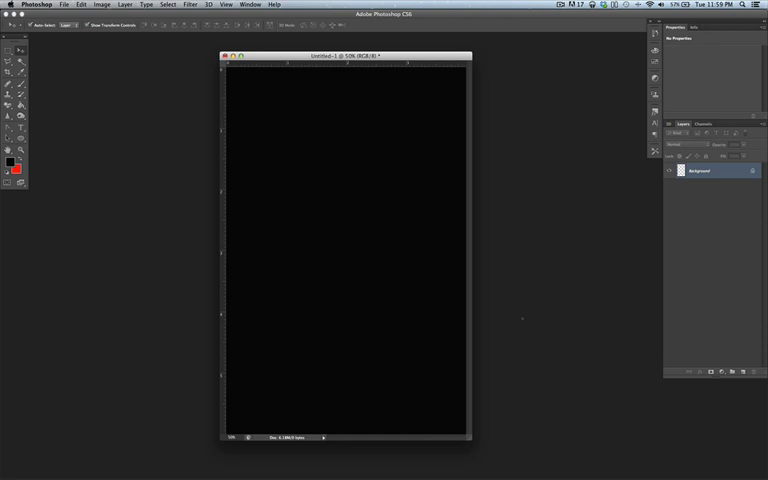
mouse_move(556, 328)
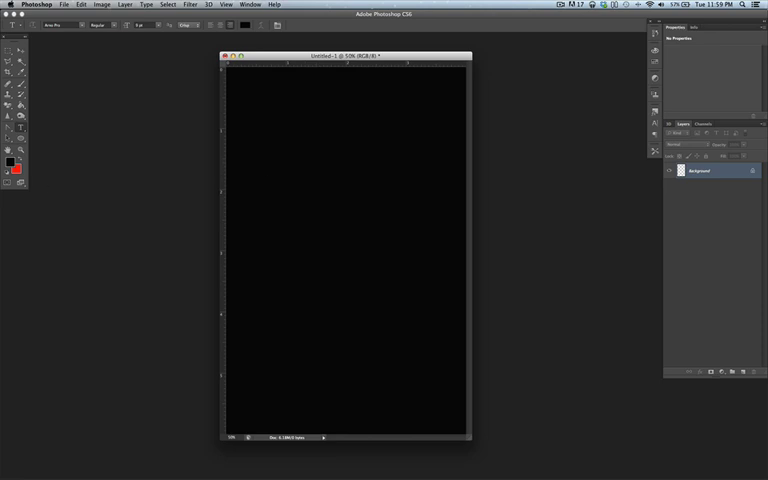
Set the foreground colour to white and start typing SAMPLE near the canvas top
left_click(12, 156)
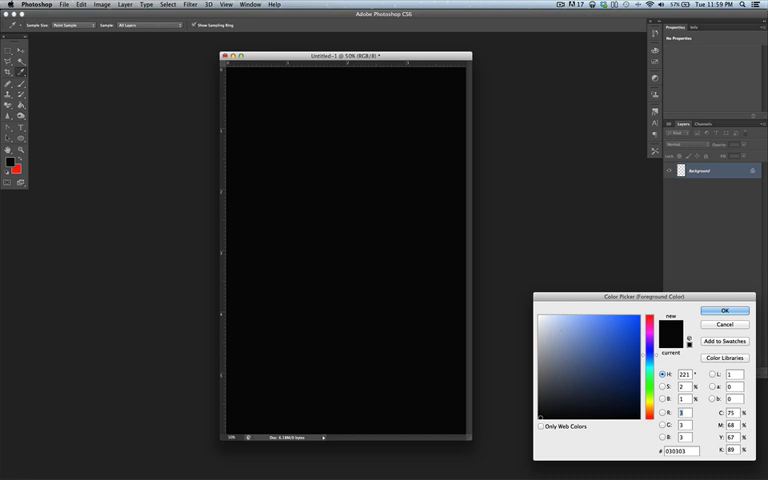
left_click(720, 312)
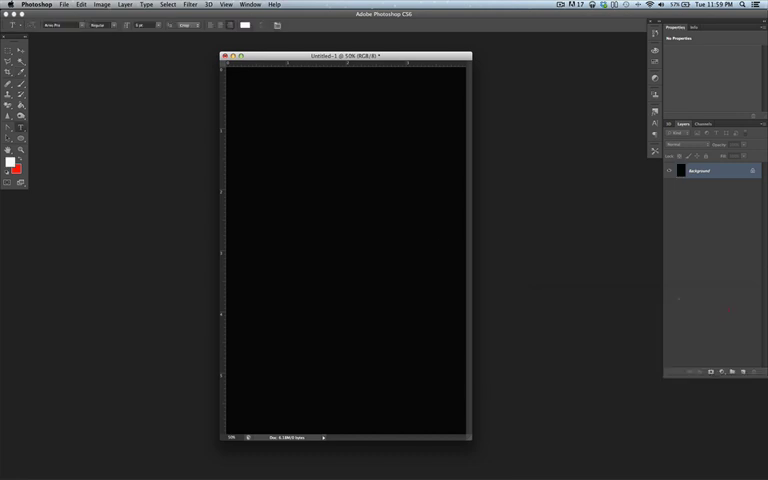
left_click(262, 152)
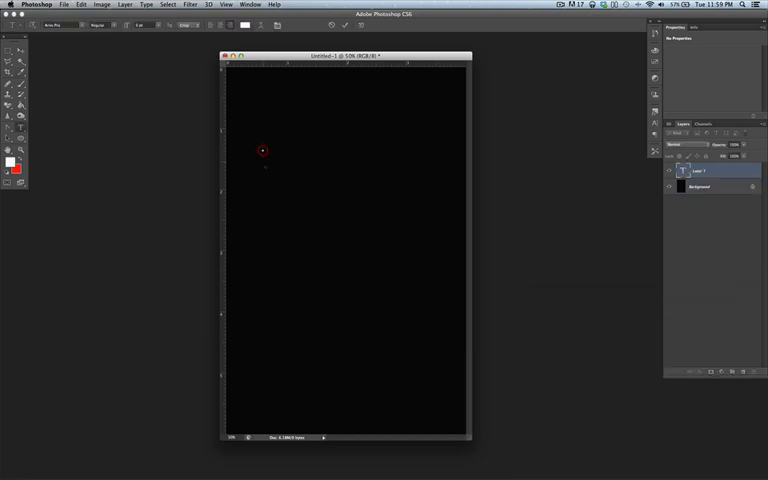
type("SAMPLE")
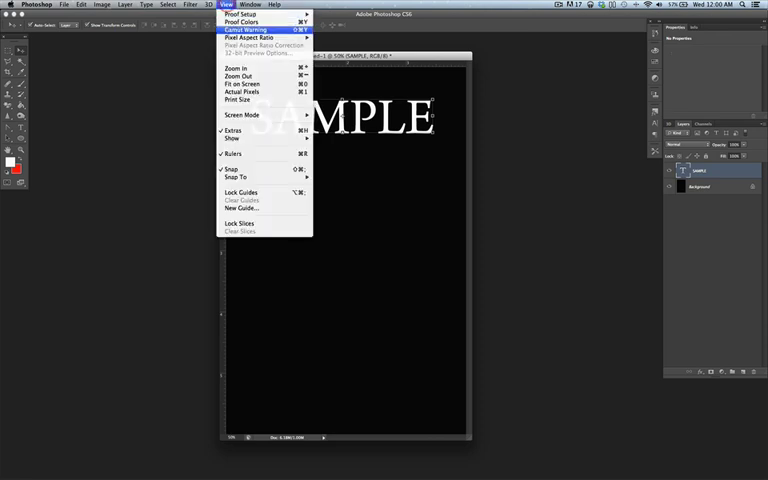
Show the Character panel to set SAMPLE in Impact at a larger size
left_click(240, 4)
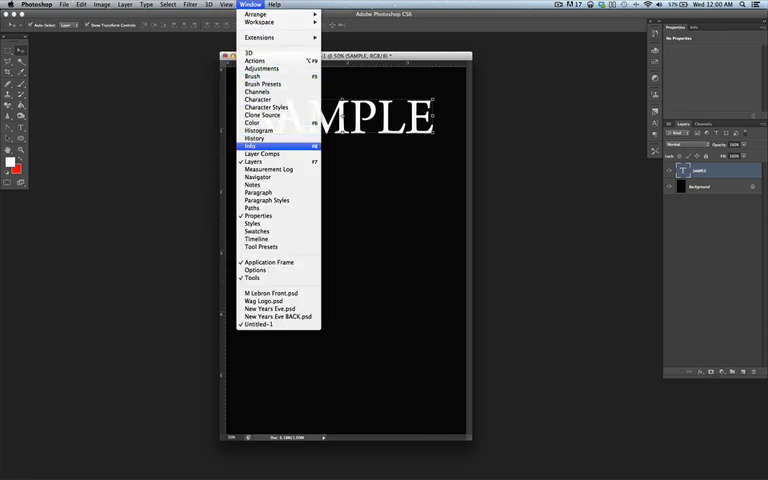
mouse_move(256, 176)
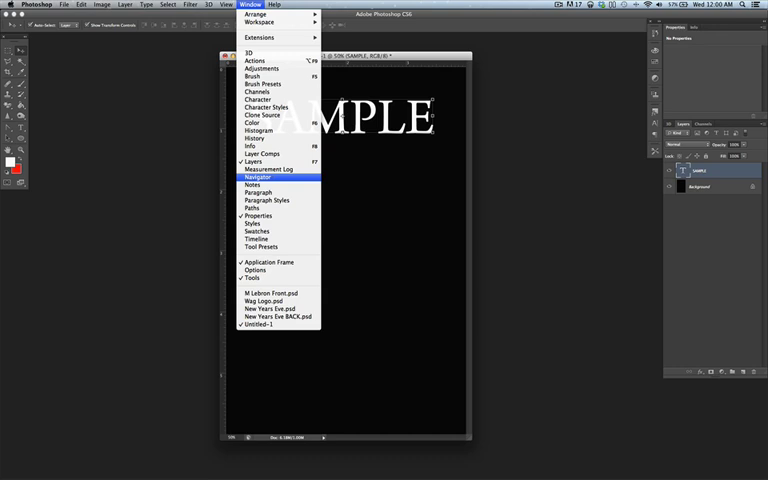
mouse_move(258, 92)
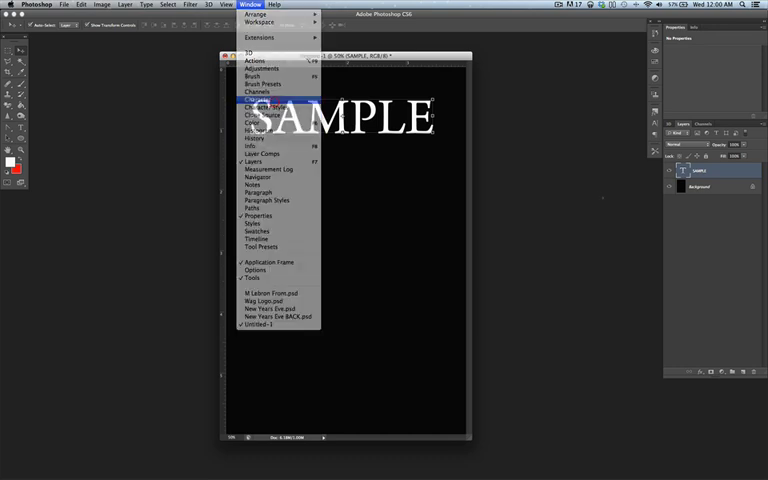
left_click(260, 100)
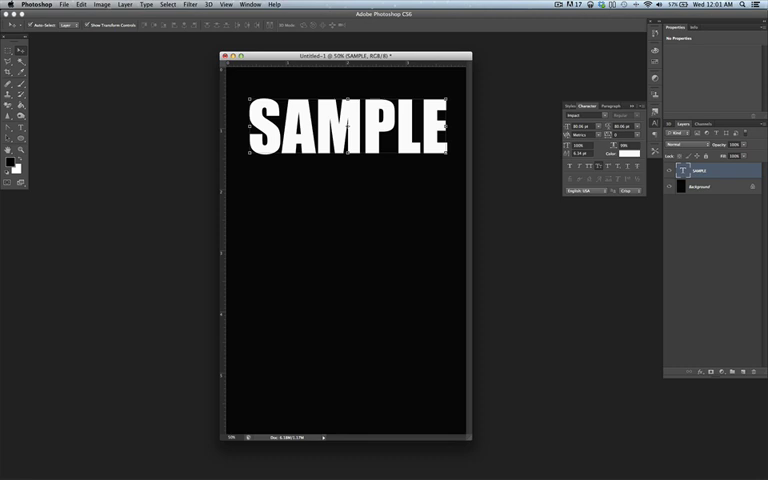
Load the SAMPLE letters as a selection from the Select menu
left_click(168, 4)
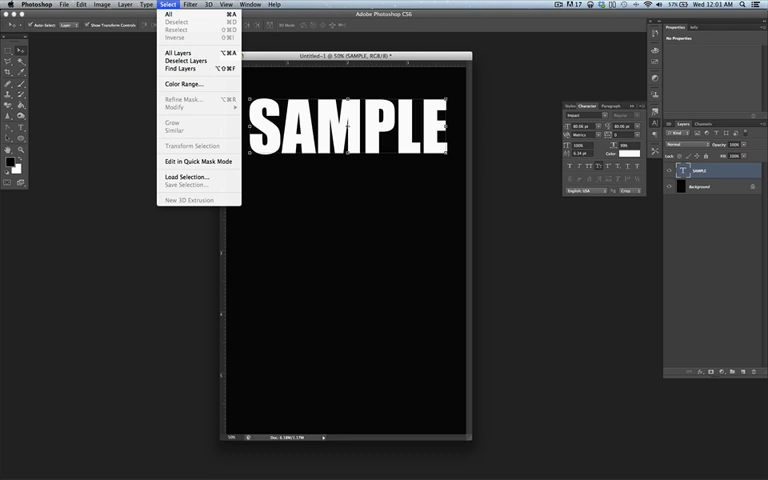
mouse_move(188, 84)
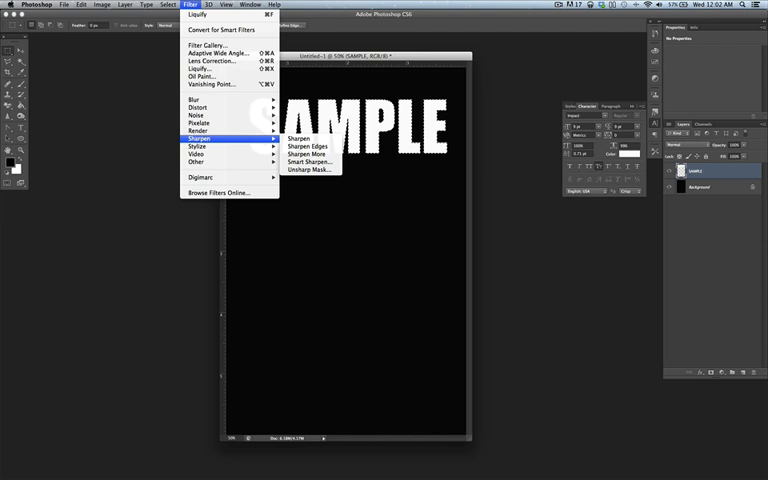
mouse_move(198, 132)
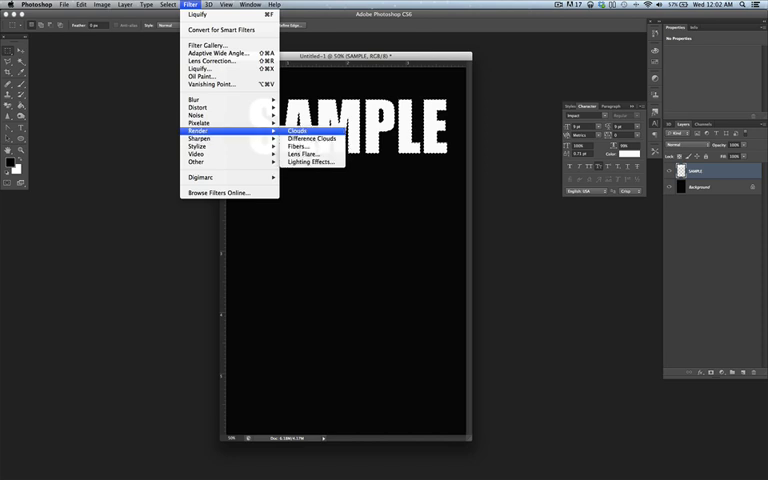
Fill the selected letters with a rendered Clouds texture
left_click(300, 128)
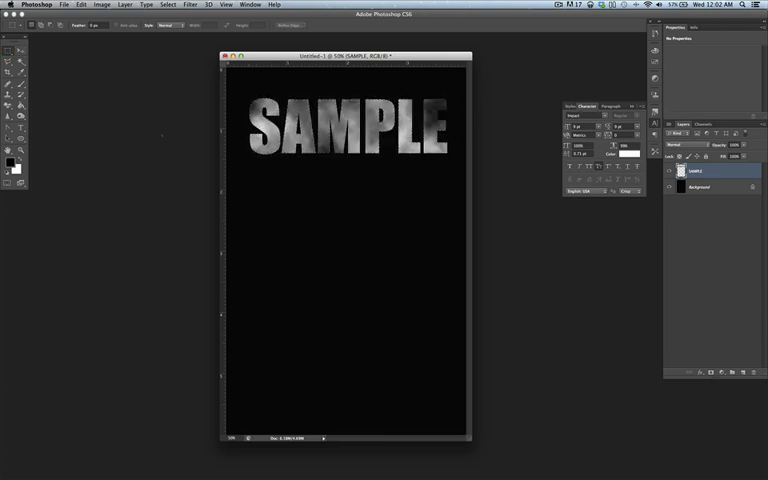
left_click(6, 50)
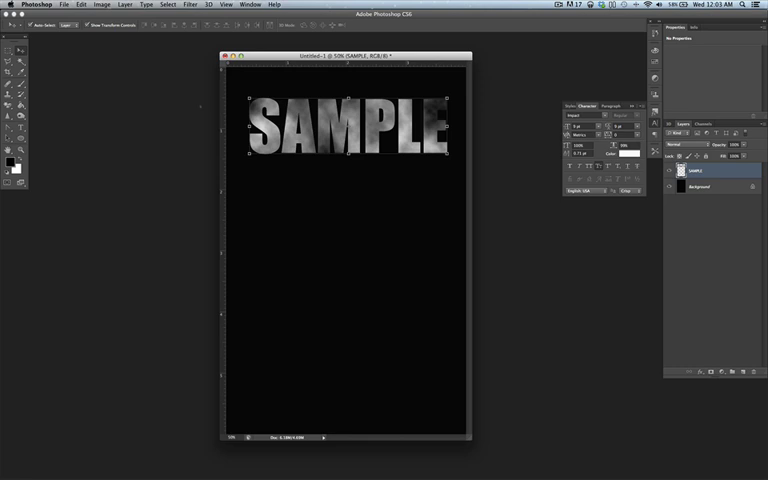
left_click(184, 4)
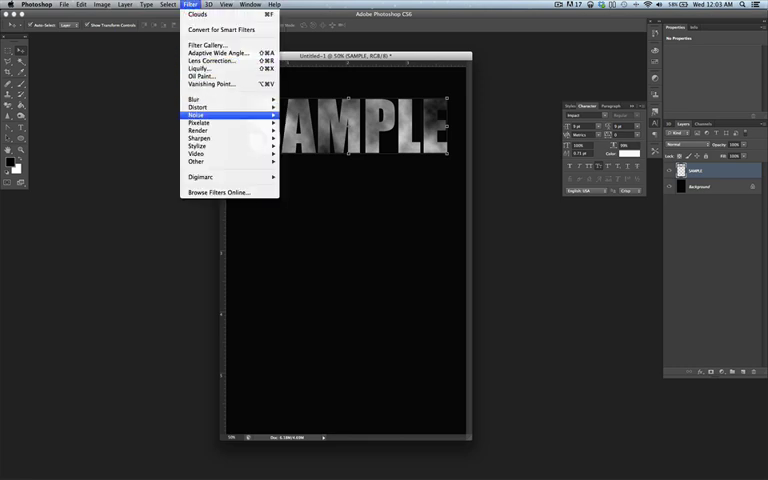
mouse_move(216, 48)
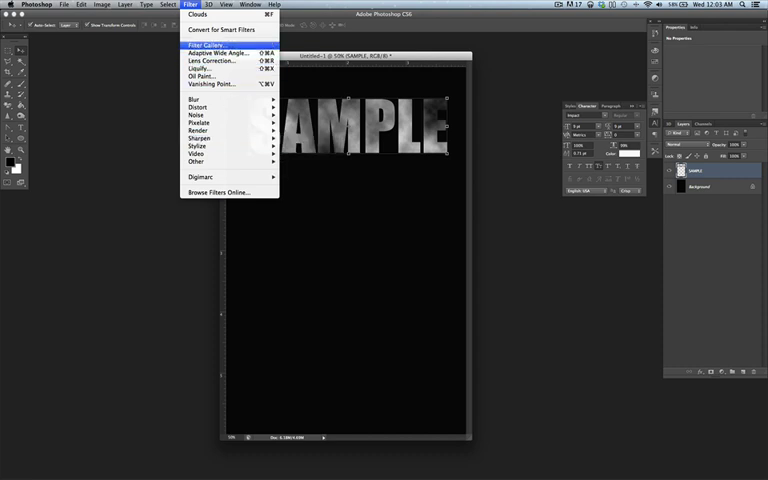
Apply a Glass distortion with the Tiny Lens texture at reduced scaling
left_click(204, 44)
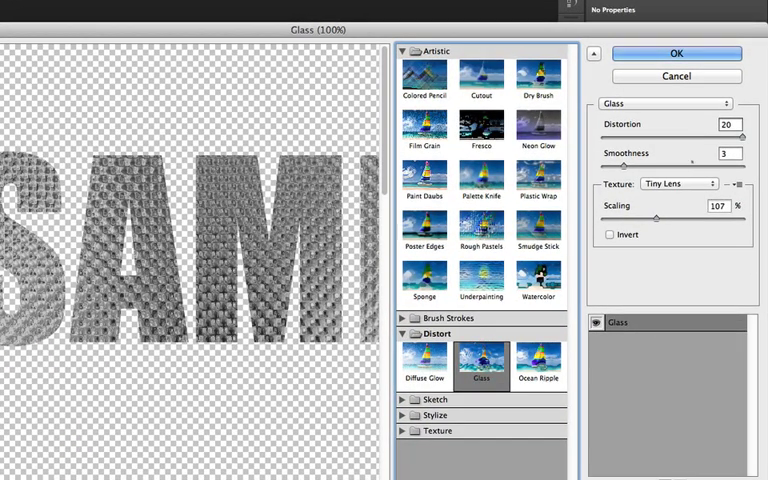
left_click(680, 184)
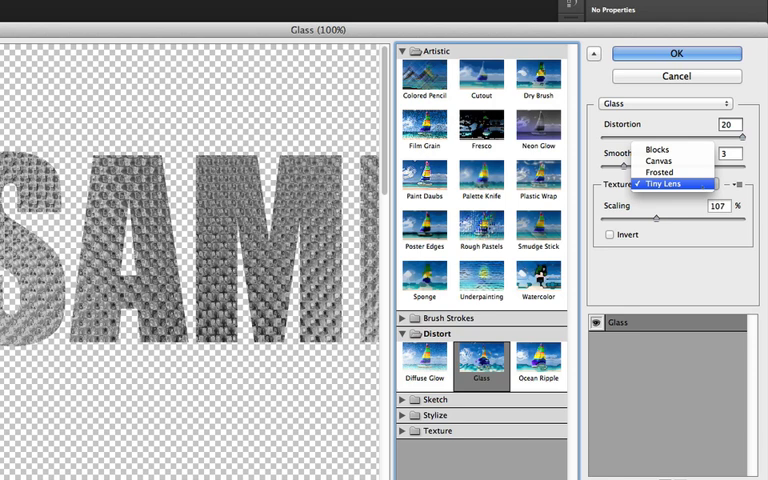
left_click(676, 184)
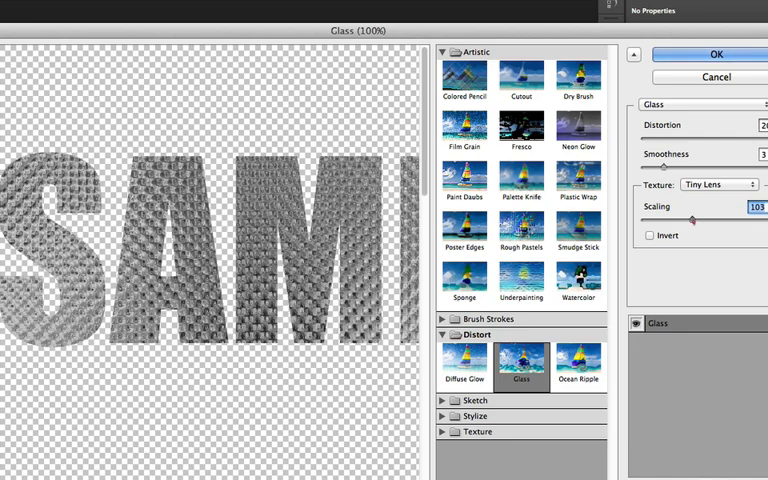
left_click_drag(700, 220, 684, 220)
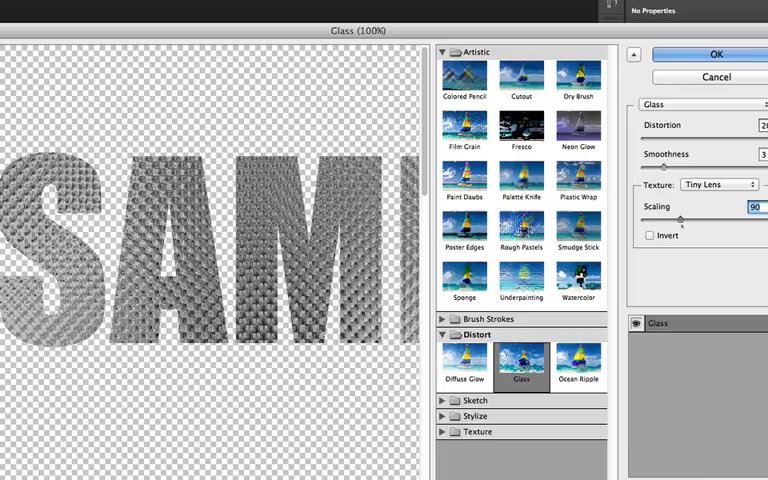
left_click(716, 54)
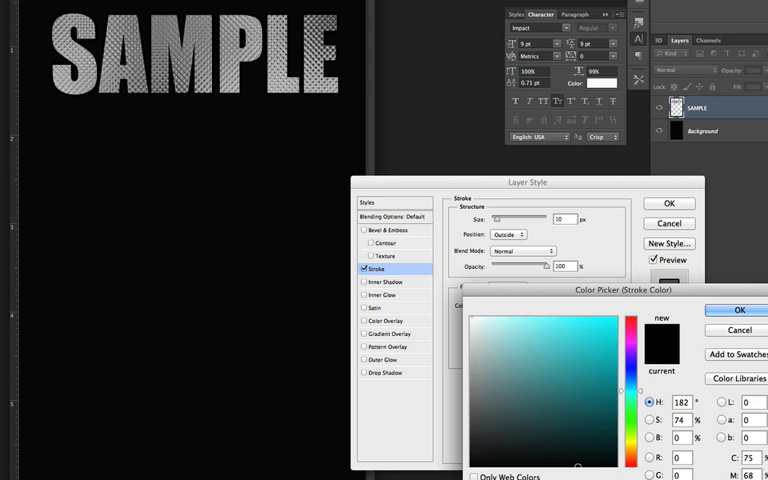
Give the letters a white stroke outline and enable Bevel & Emboss
left_click(478, 316)
type("8")
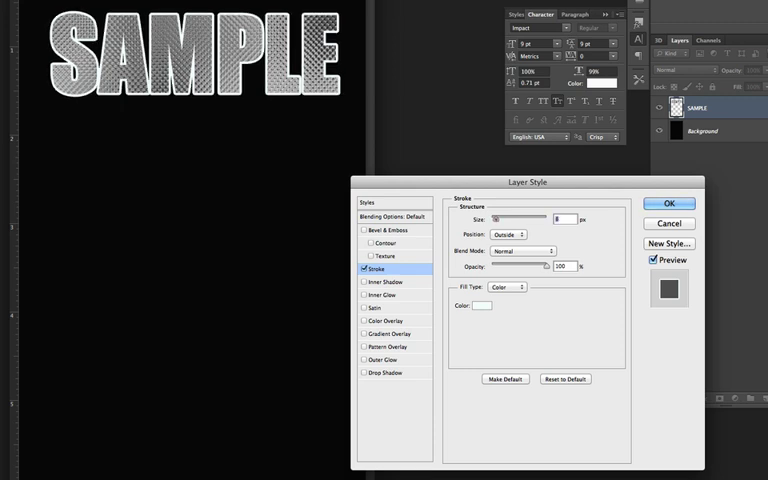
left_click(496, 218)
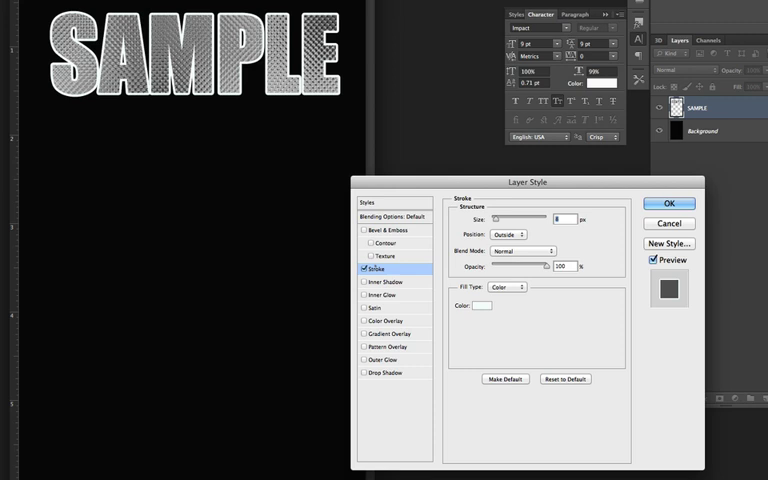
left_click(364, 228)
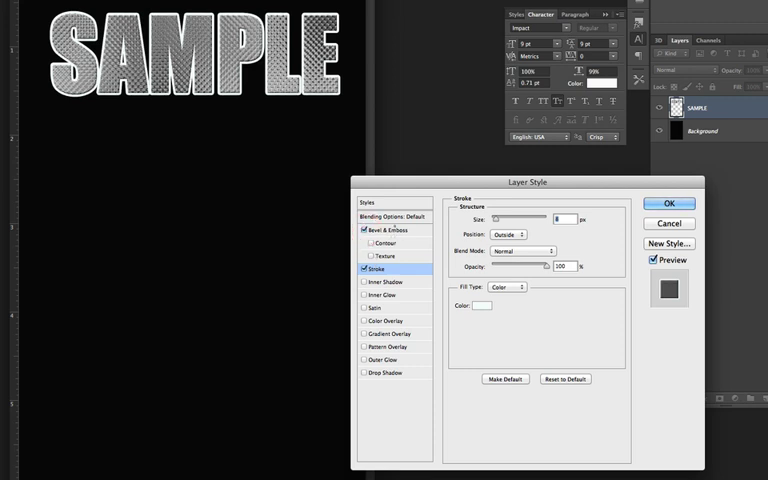
Set the bevel style to Stroke Emboss and apply the layer effects
left_click(382, 228)
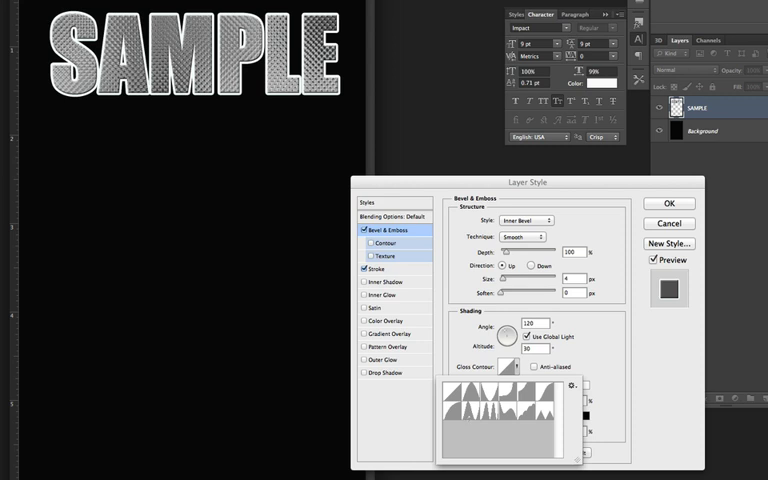
mouse_move(510, 420)
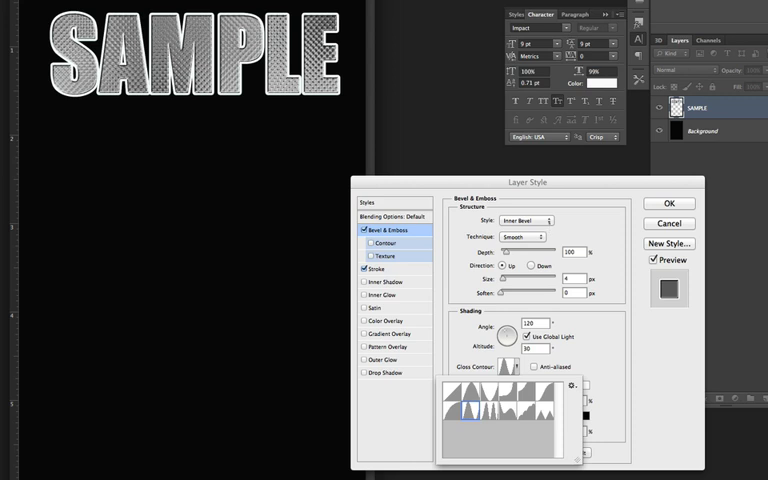
left_click(536, 220)
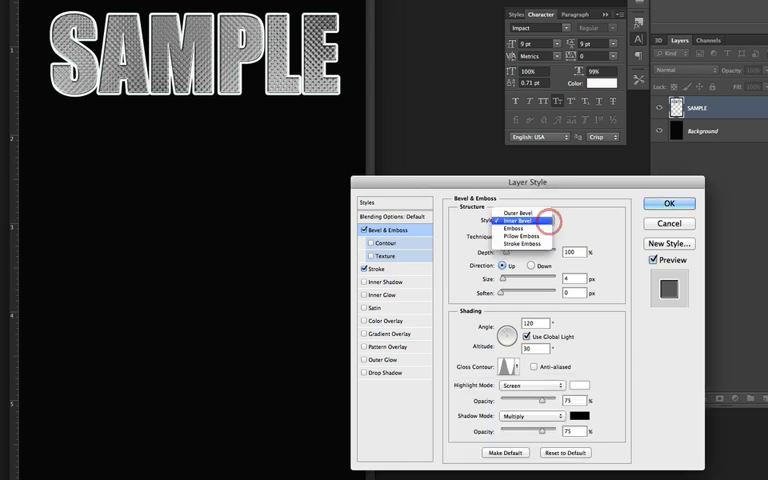
left_click(522, 216)
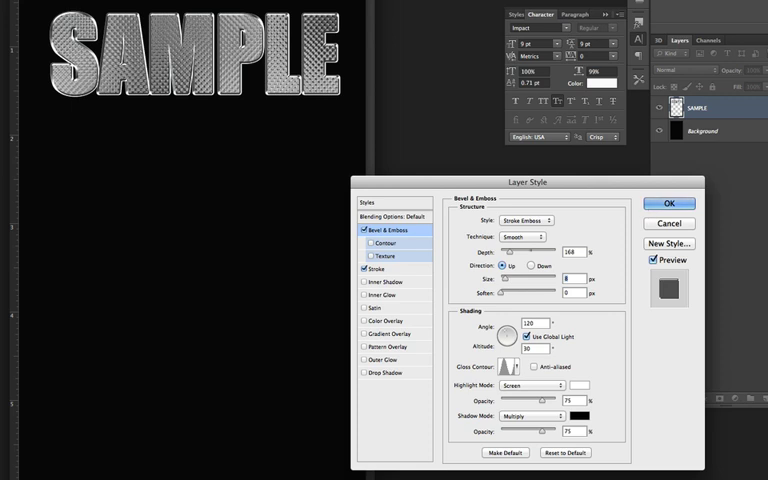
left_click(378, 280)
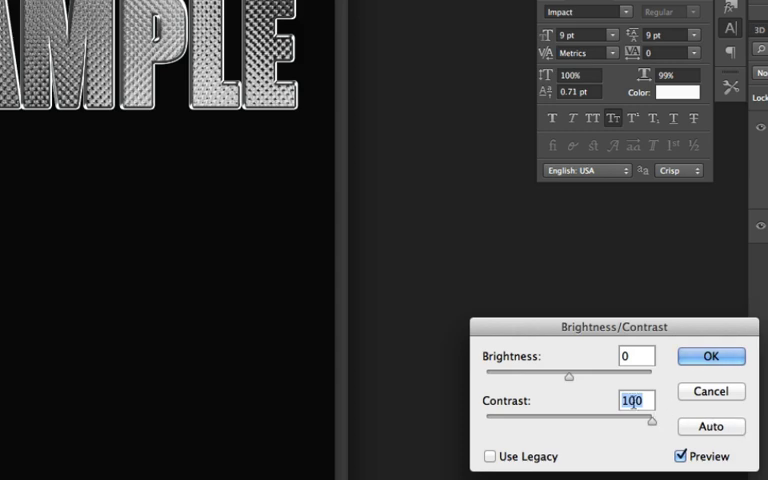
Apply Brightness/Contrast with Contrast at 100 and brightness unchanged
left_click(712, 356)
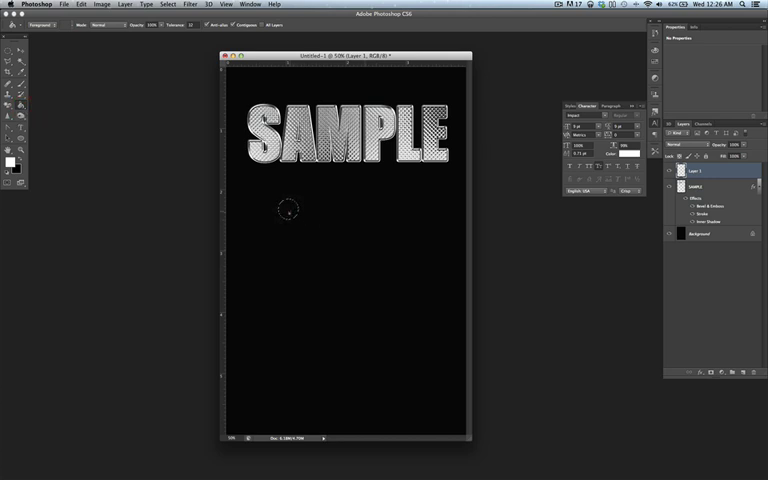
Paint white sparkle dots over the letters with the Brush tool
left_click(288, 210)
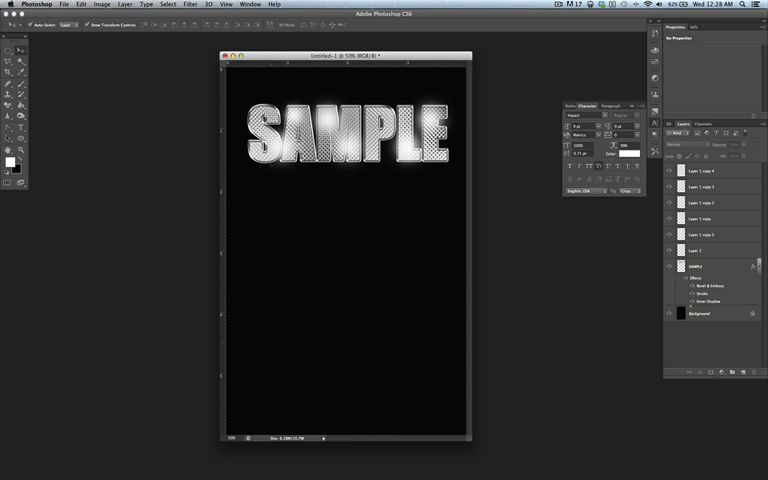
Give the sparkle layer an Outer Glow in a deep golden yellow
left_click(710, 264)
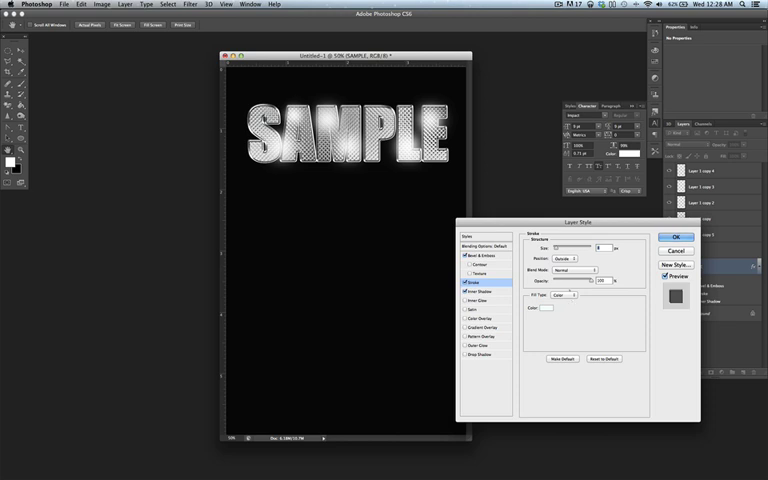
left_click(544, 308)
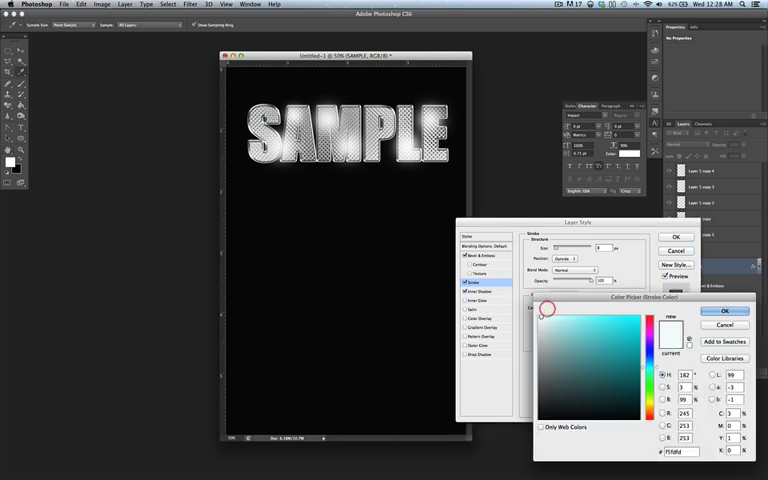
left_click(620, 320)
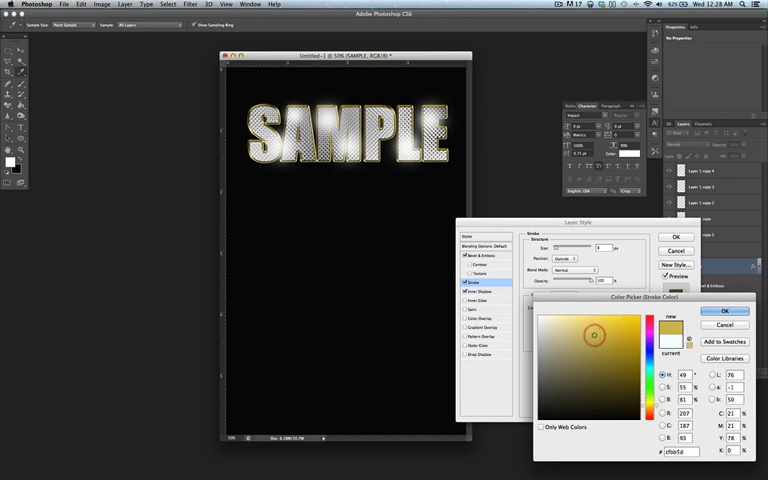
left_click(576, 324)
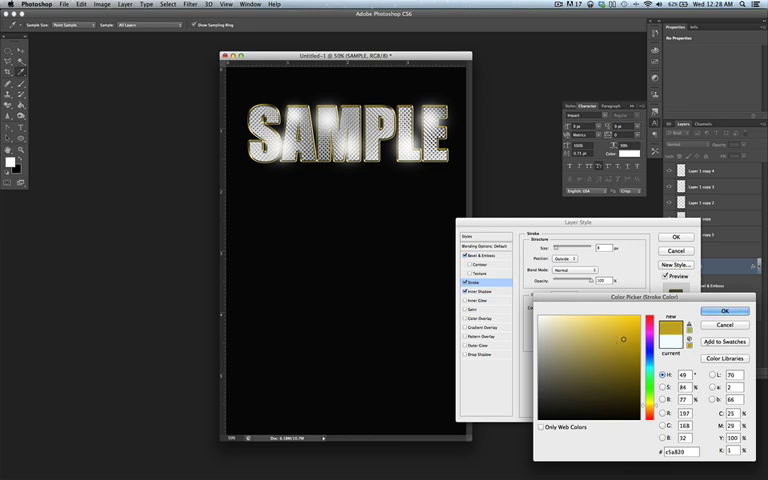
left_click(724, 320)
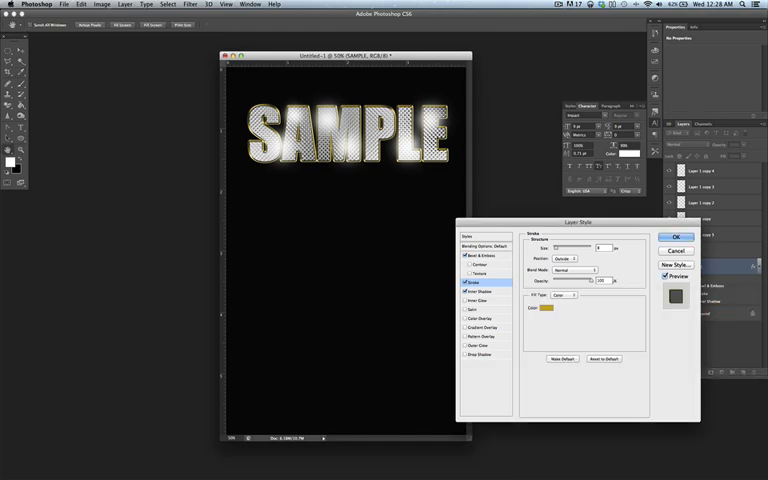